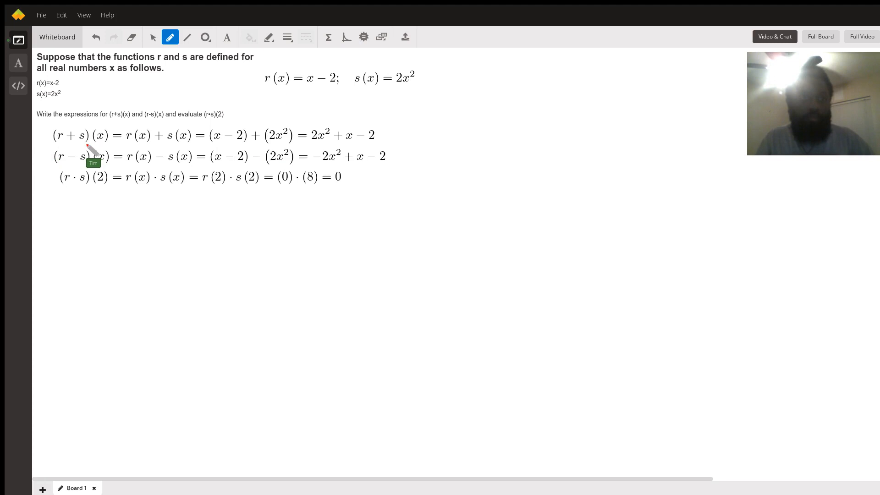
{"action": "mouse_move", "coordinate": [143, 151]}
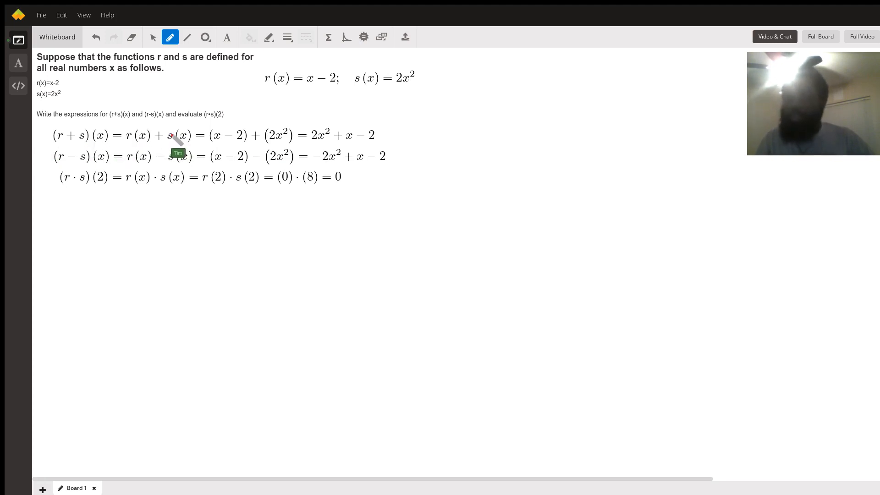
{"action": "mouse_move", "coordinate": [104, 157]}
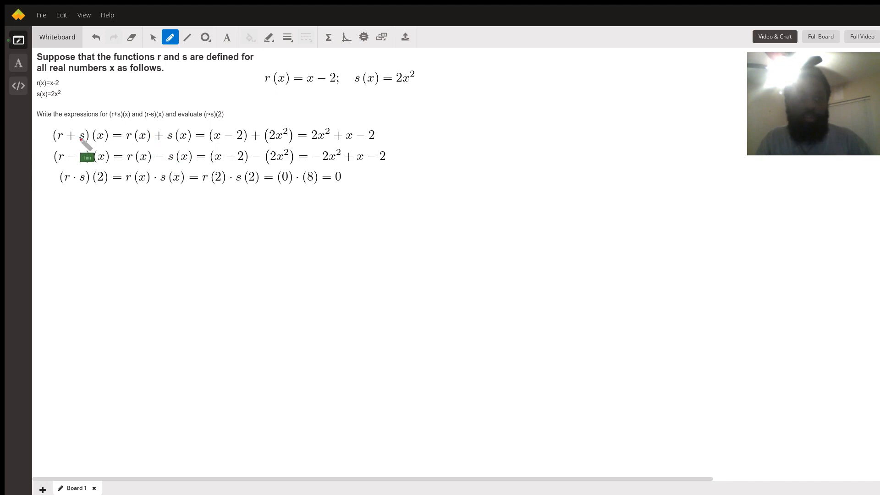
{"action": "mouse_move", "coordinate": [208, 159]}
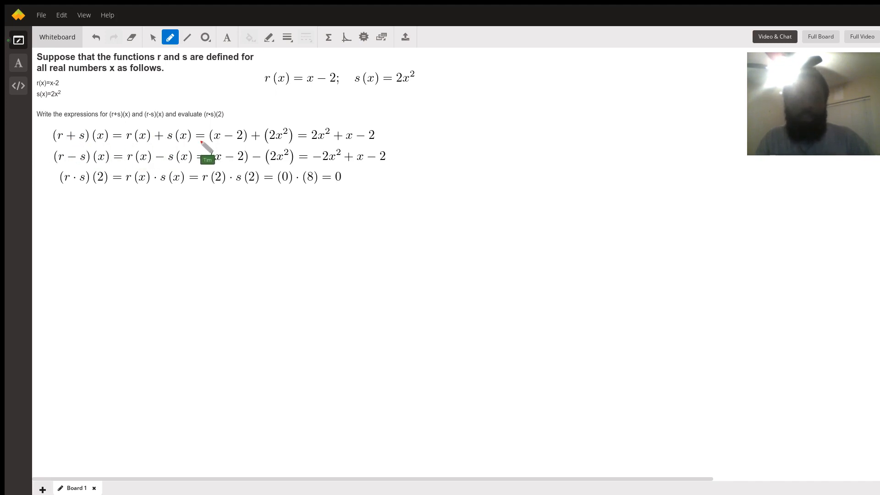
{"action": "mouse_move", "coordinate": [269, 155]}
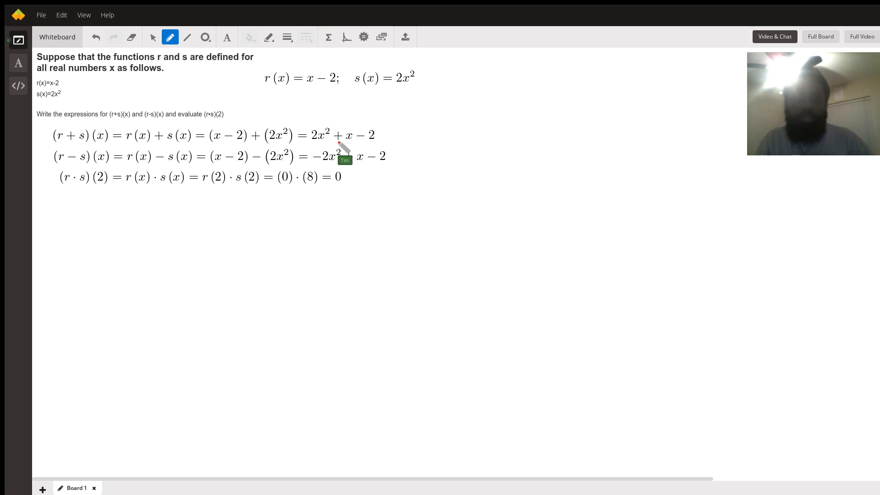
{"action": "mouse_move", "coordinate": [379, 154]}
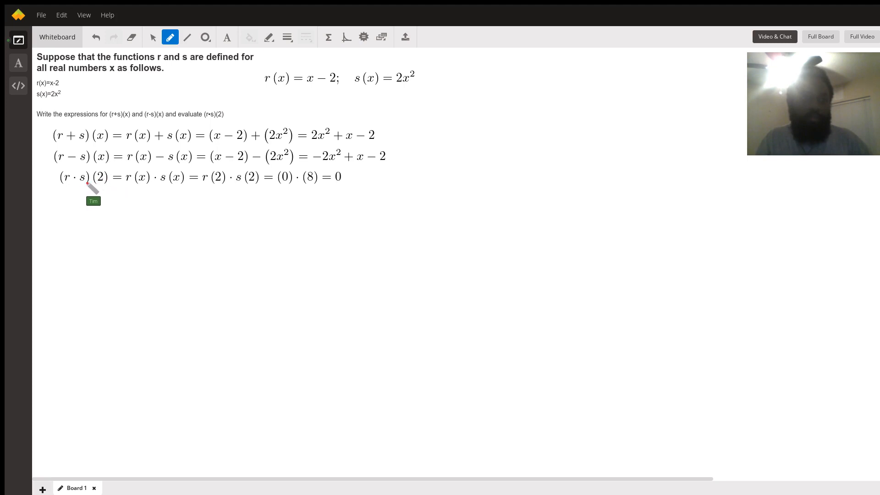
{"action": "mouse_move", "coordinate": [138, 193]}
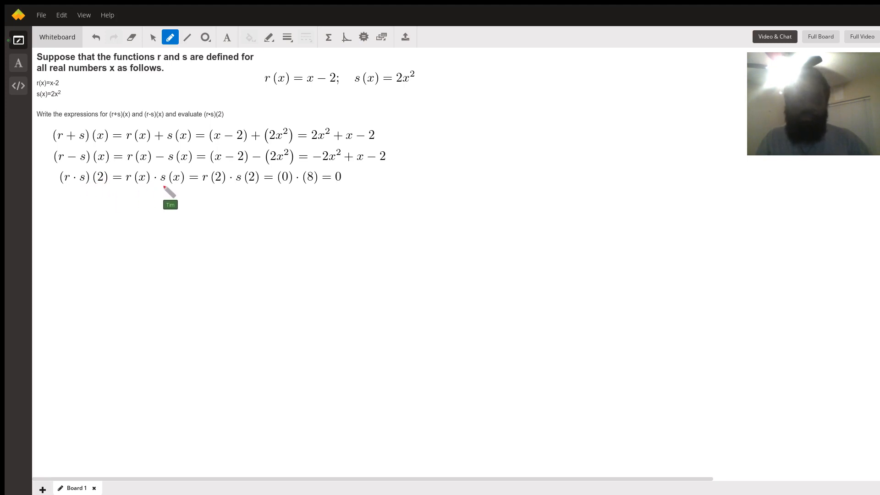
{"action": "mouse_move", "coordinate": [176, 191]}
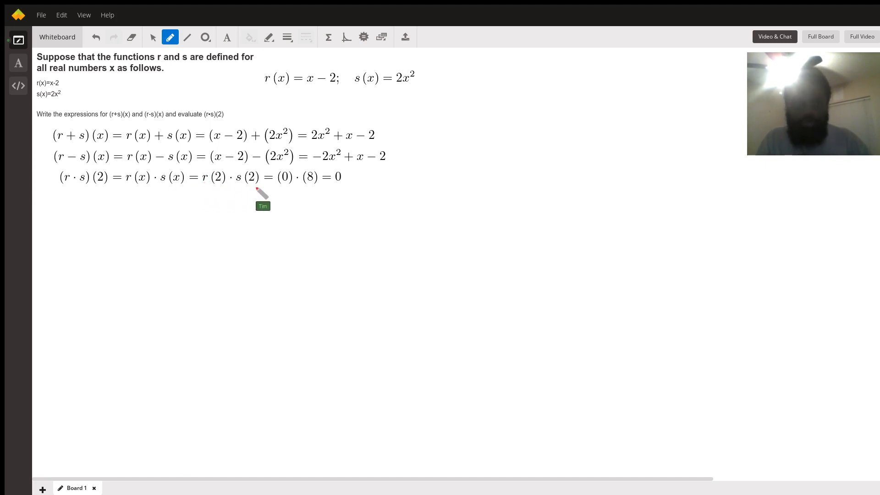
{"action": "mouse_move", "coordinate": [242, 199]}
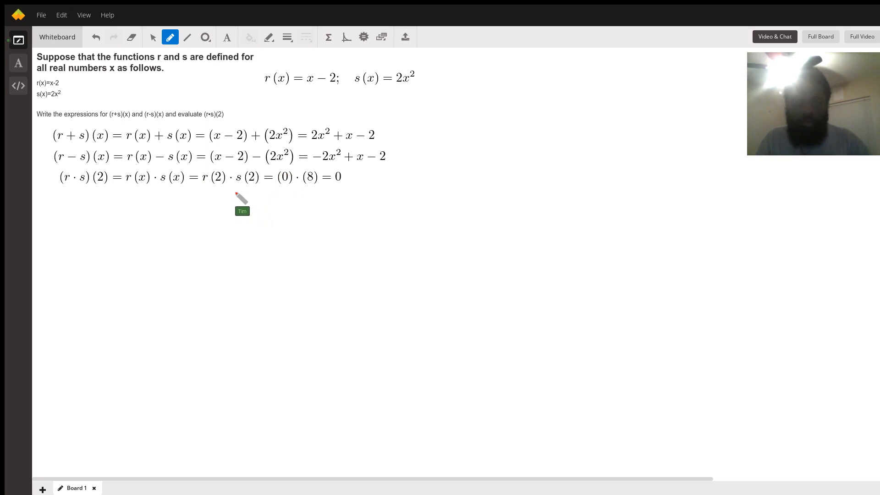
{"action": "mouse_move", "coordinate": [255, 188]}
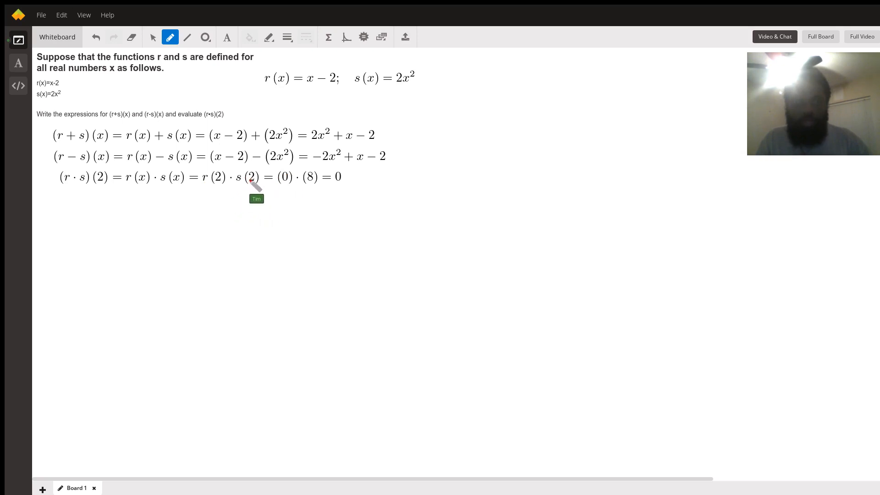
{"action": "mouse_move", "coordinate": [63, 104]}
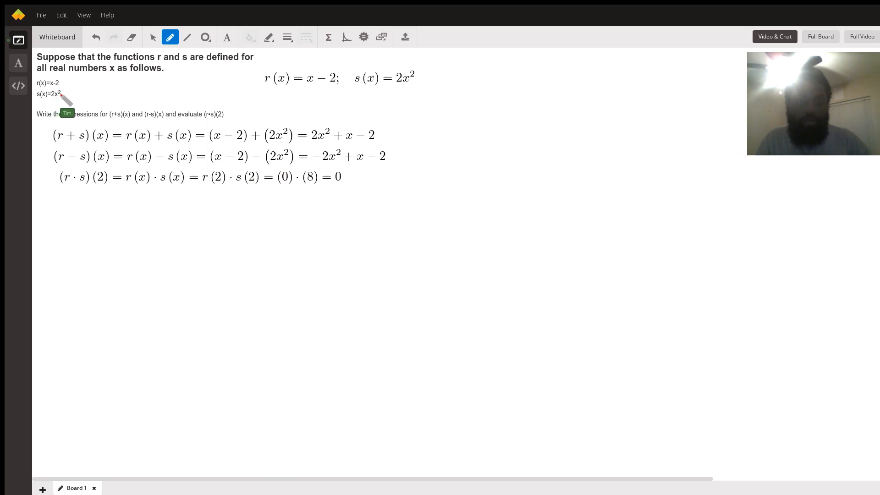
{"action": "mouse_move", "coordinate": [61, 106]}
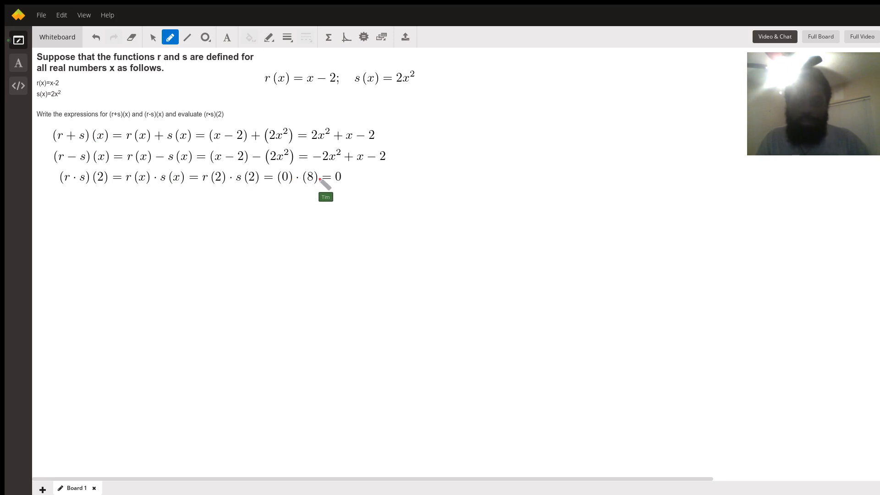
{"action": "mouse_move", "coordinate": [345, 187]}
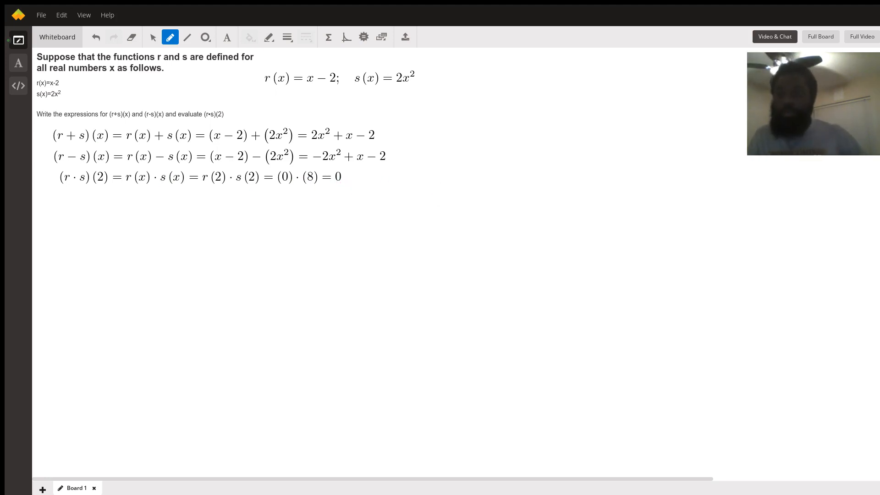
{"action": "mouse_move", "coordinate": [442, 189]}
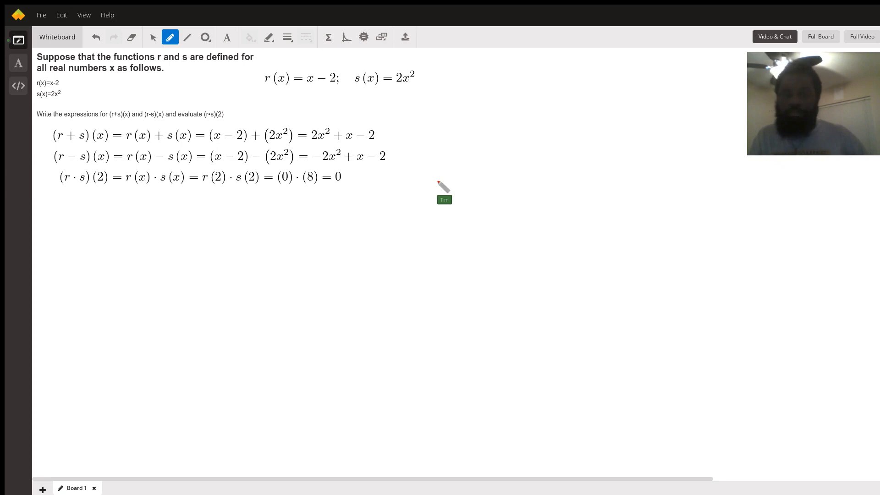